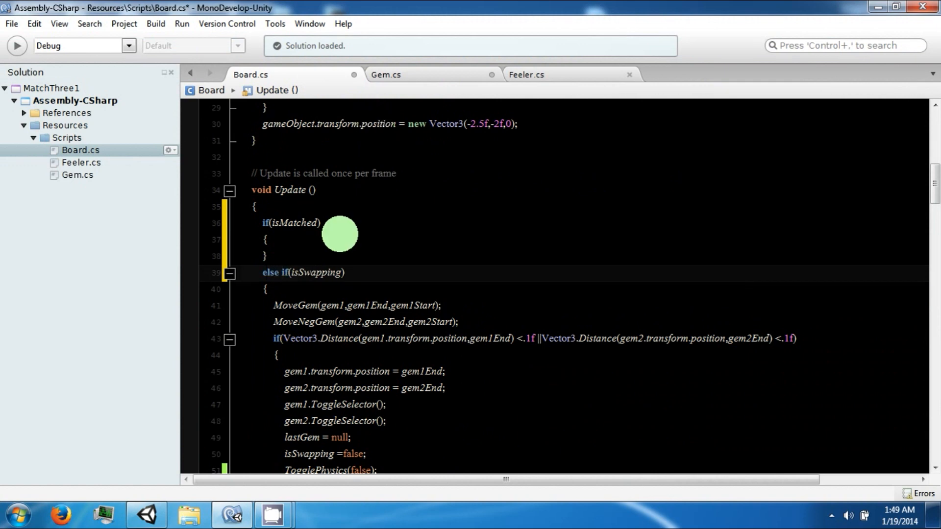
Locate the isMatched flag in Update and begin adding 'isMatched = false;' inside its block
scroll("down", 3)
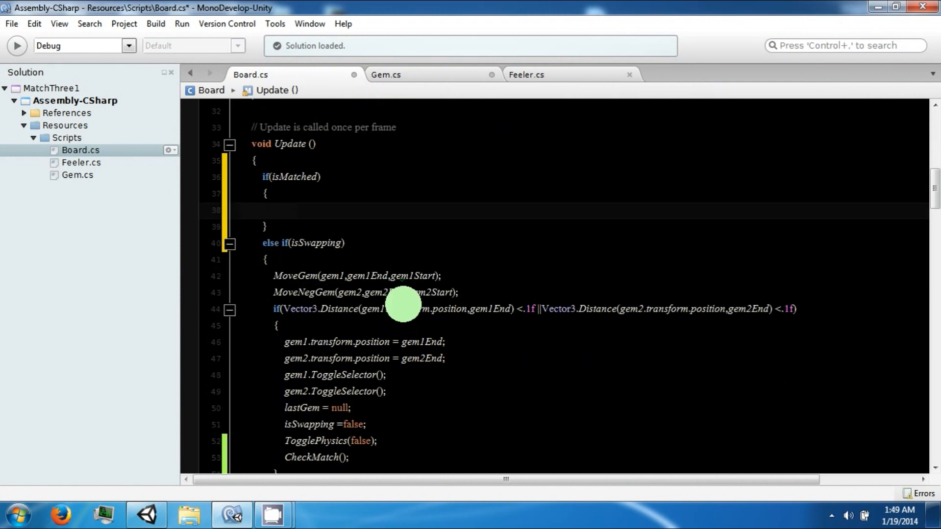
double_click(293, 177)
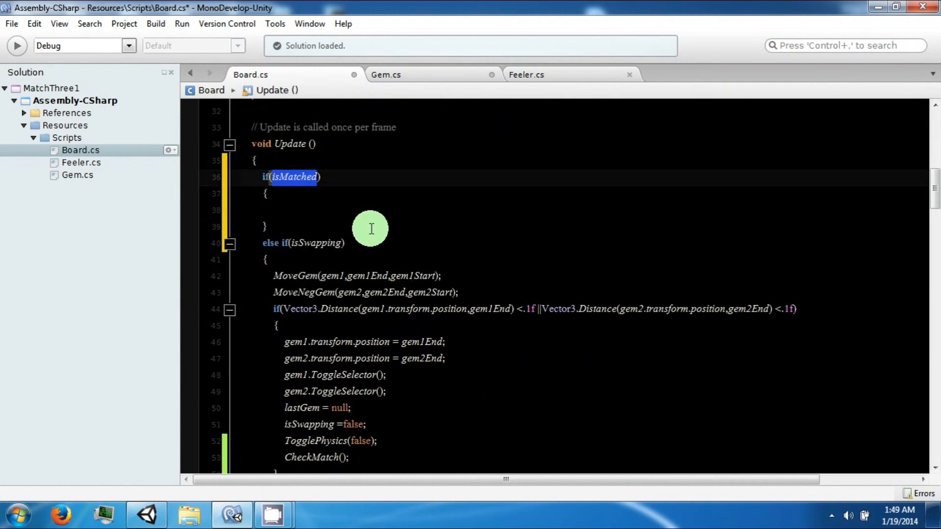
scroll("down", 3)
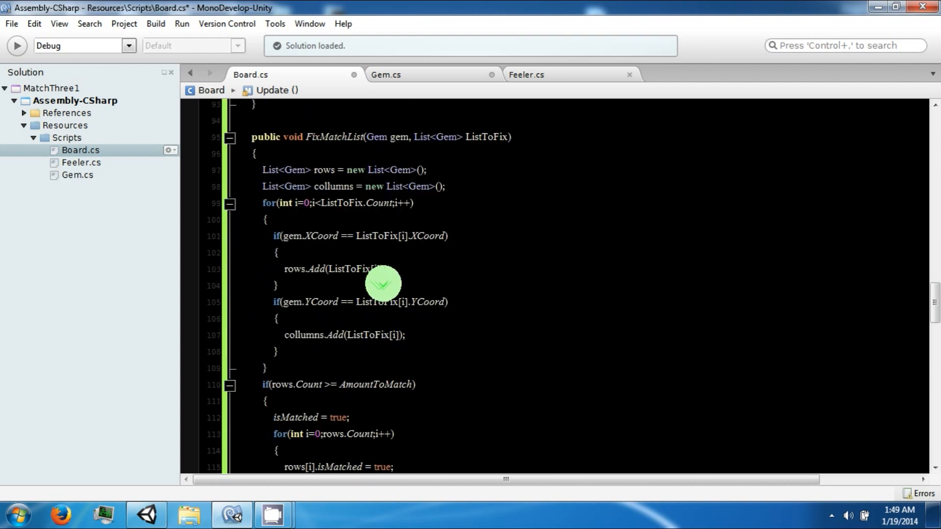
left_click(312, 187)
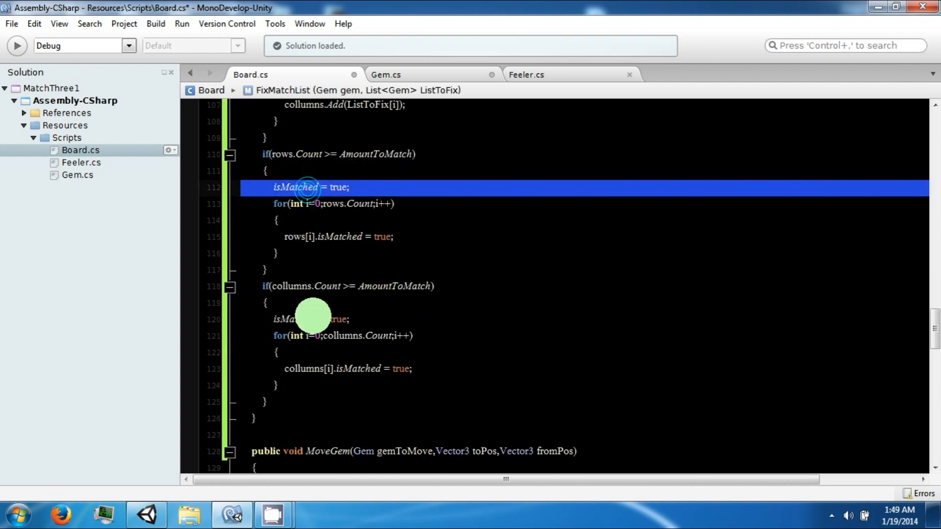
scroll("up", 3)
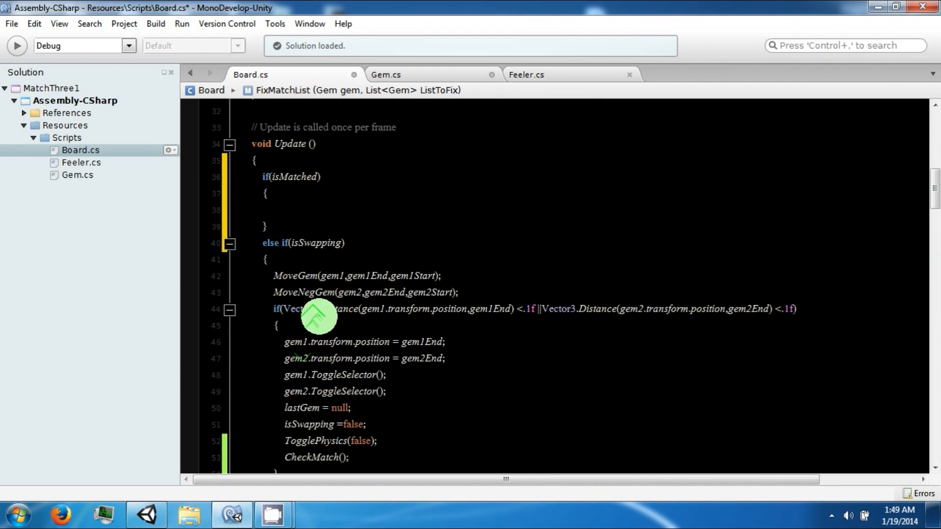
type("isMatched = false;")
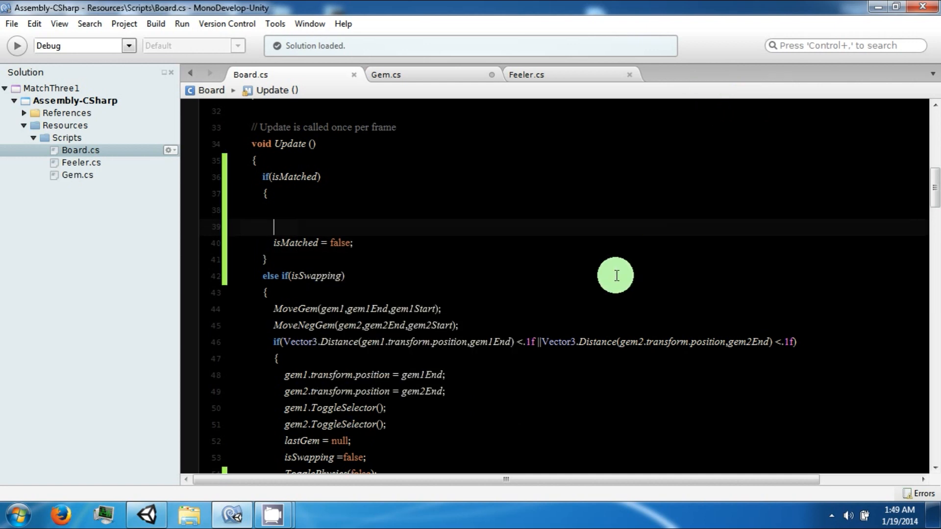
mouse_move(159, 517)
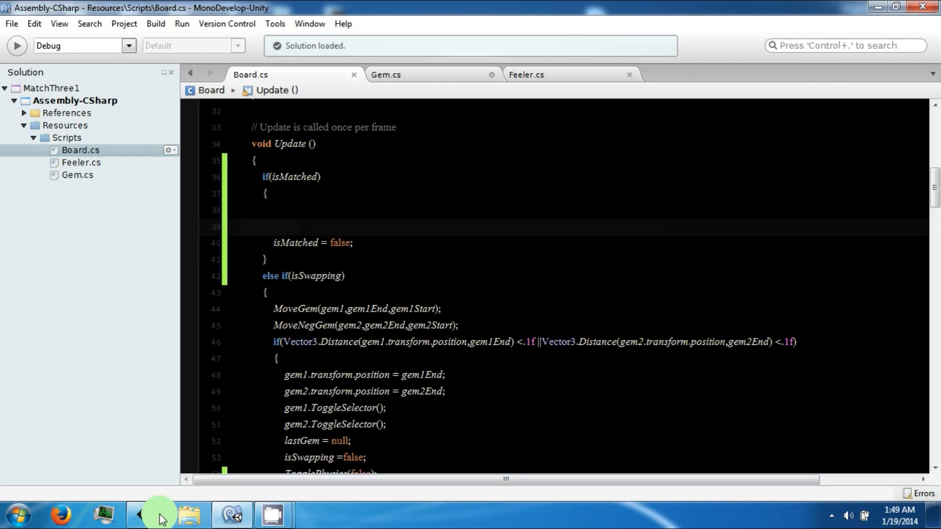
Switch to Unity and bring up the Console listing the Board.cs compile errors
left_click(146, 515)
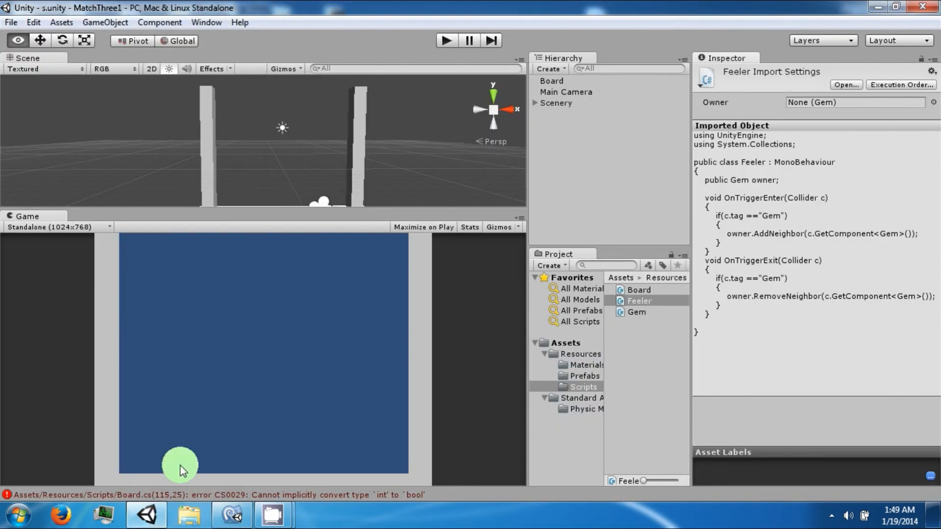
left_click(445, 40)
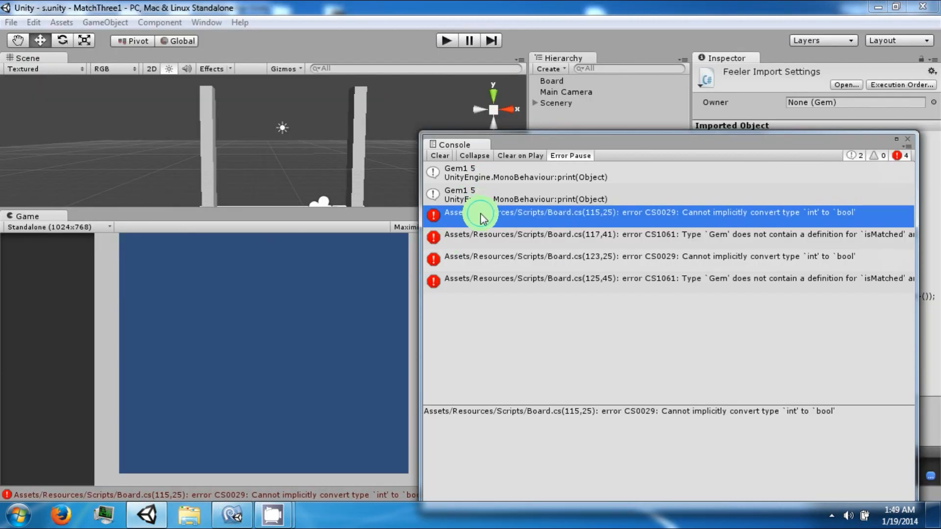
mouse_move(252, 514)
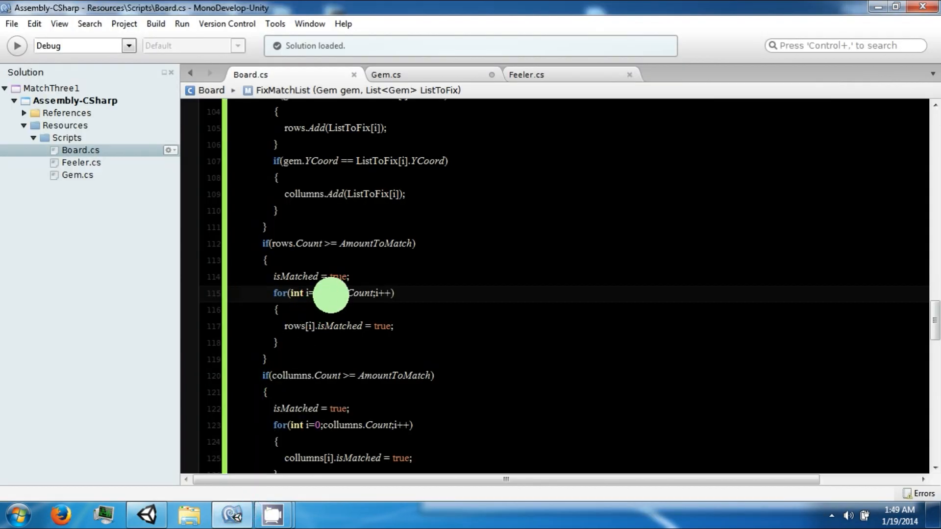
mouse_move(398, 318)
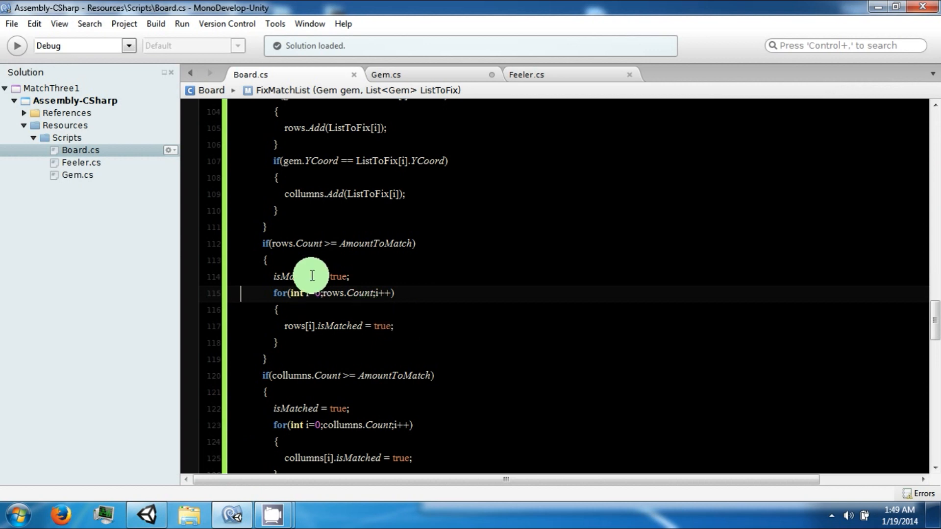
mouse_move(391, 243)
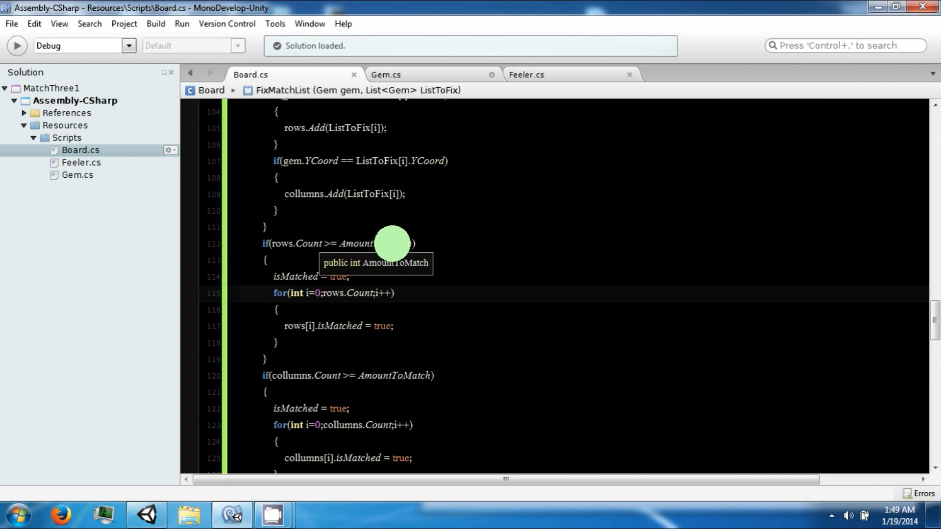
mouse_move(335, 329)
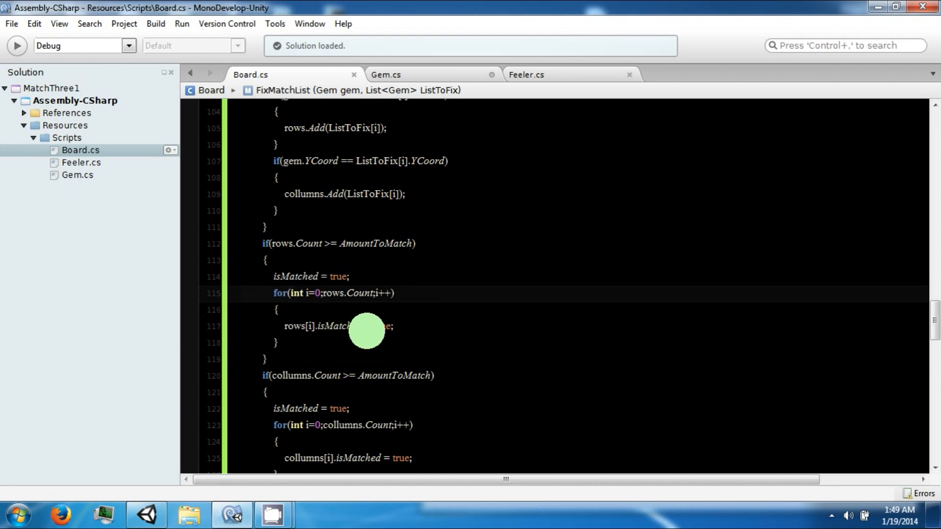
In Unity's Console, select the line-115 int-to-bool error to read its details
left_click(10, 24)
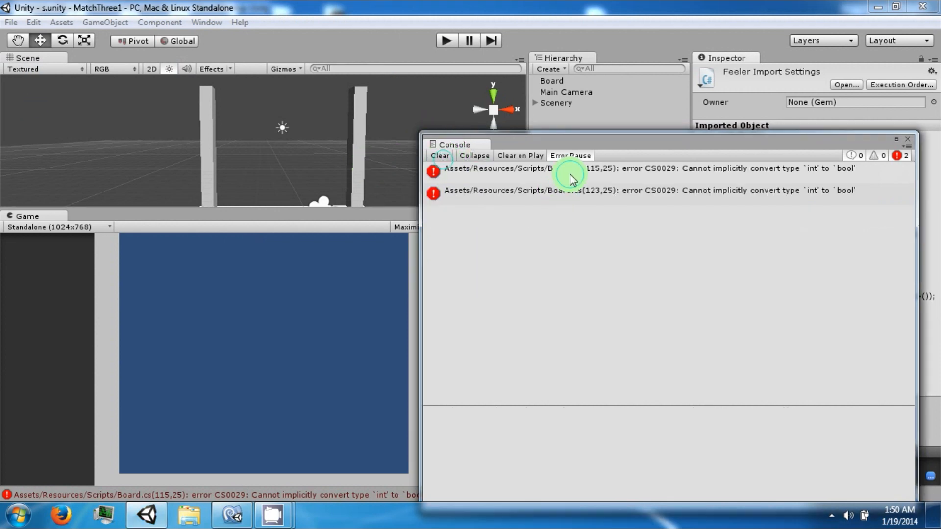
left_click(600, 168)
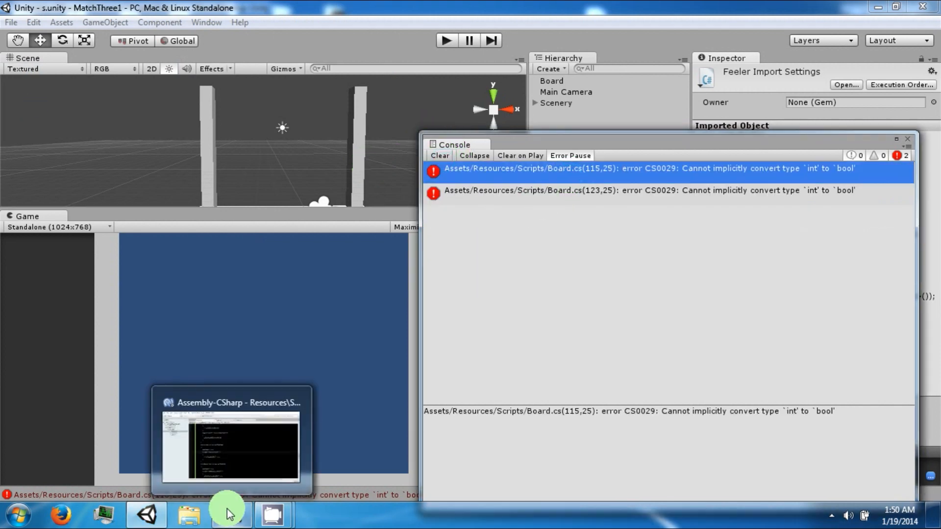
Make the FixMatchList loops use i<rows.Count and i<collumns.Count, then return to Unity
left_click(231, 441)
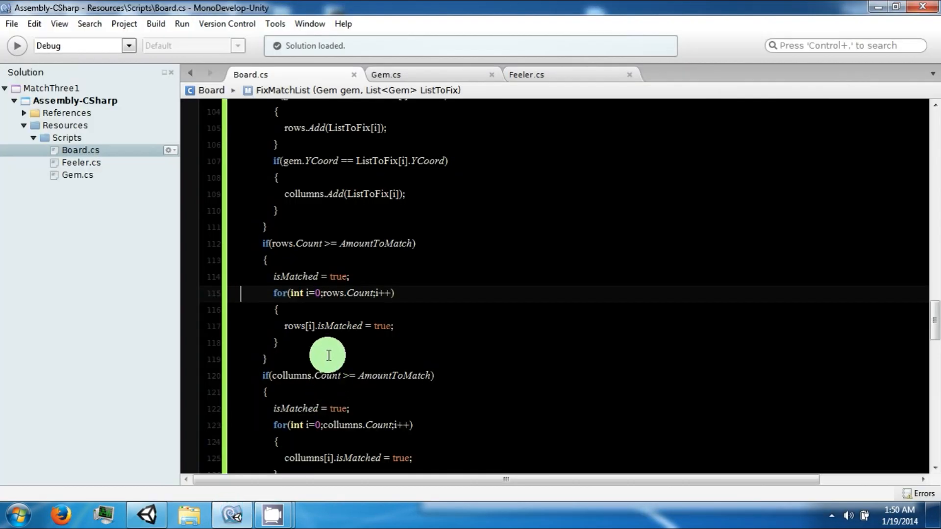
mouse_move(314, 295)
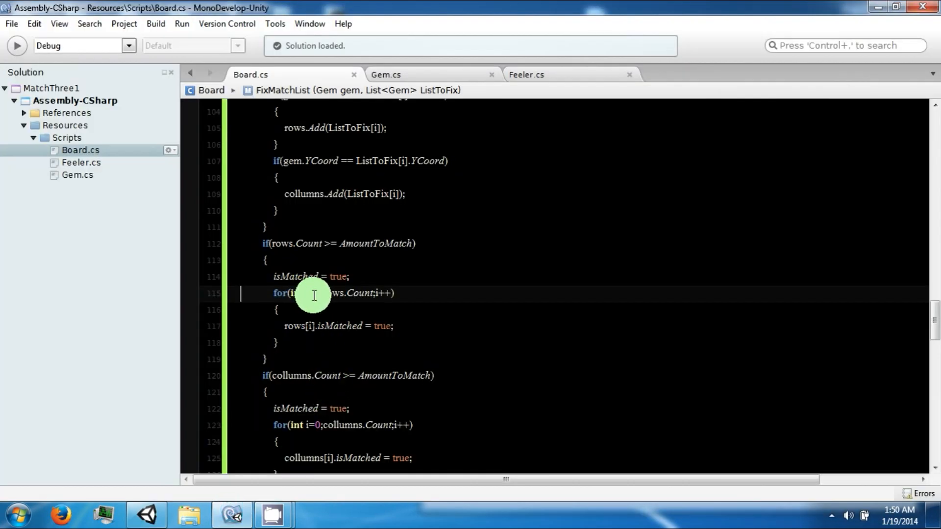
mouse_move(327, 295)
type("i<")
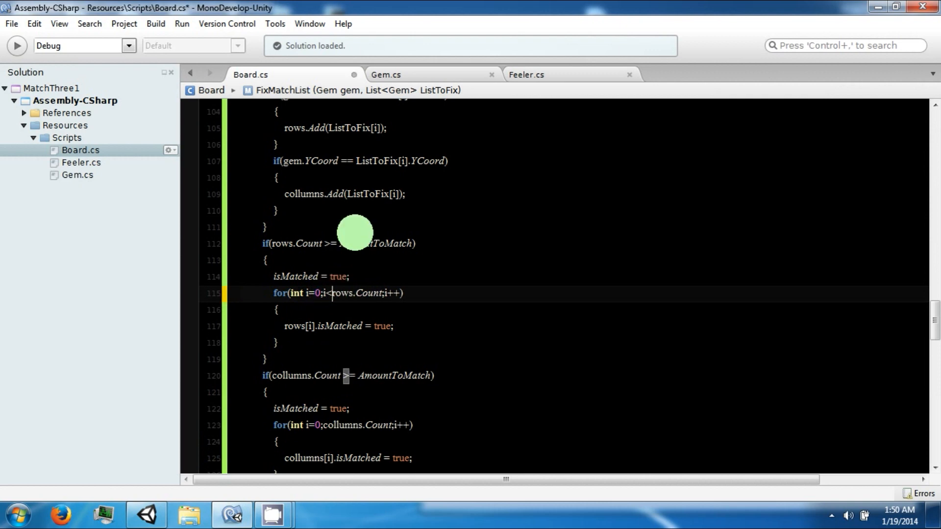
scroll("down", 3)
type("i<")
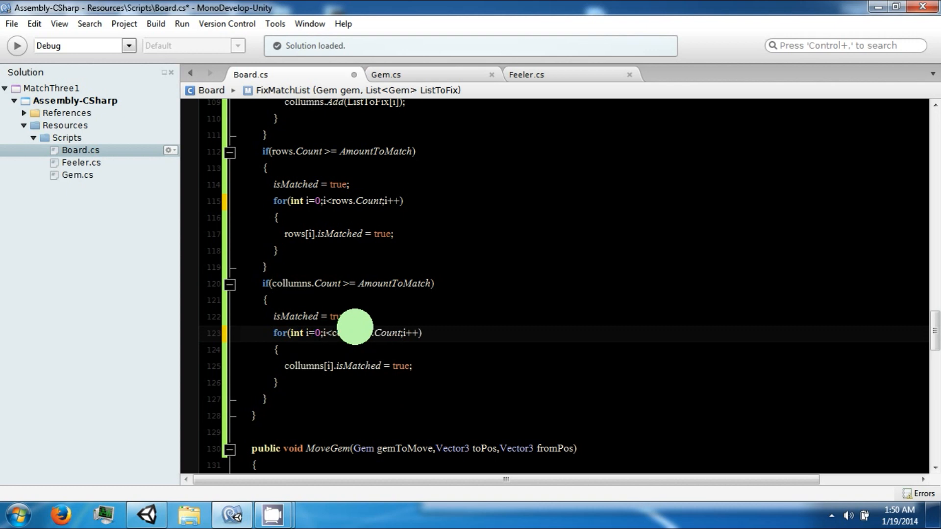
left_click(146, 515)
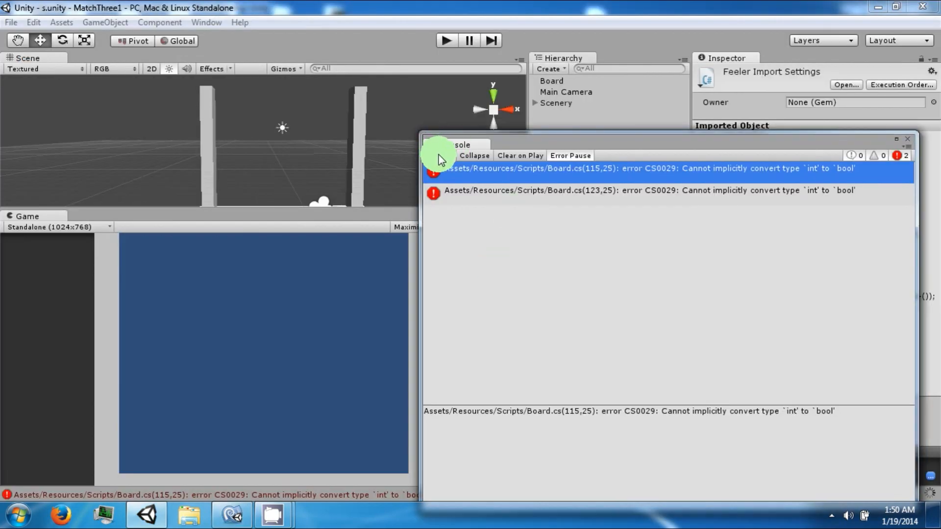
Clear the Console, play the game so the gem grid spawns, and pick a gem
left_click(439, 156)
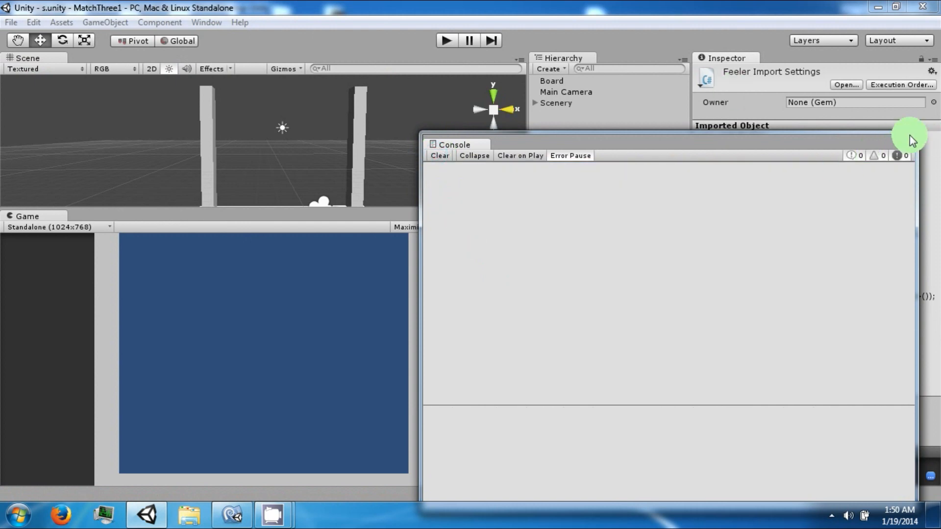
left_click(447, 40)
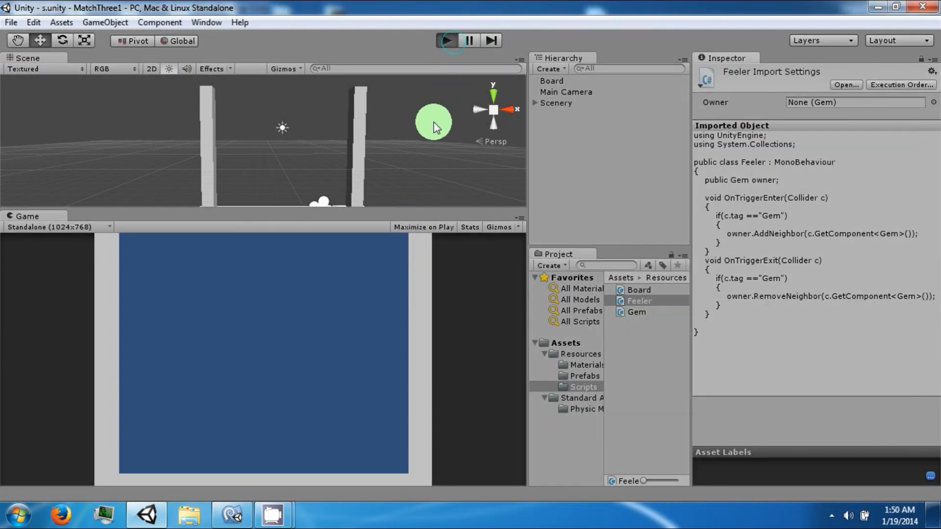
left_click(447, 40)
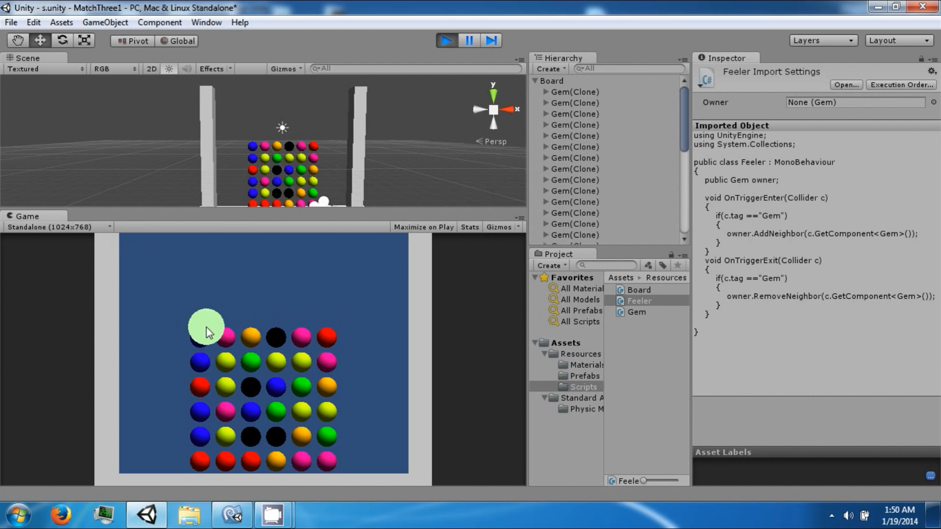
left_click(445, 41)
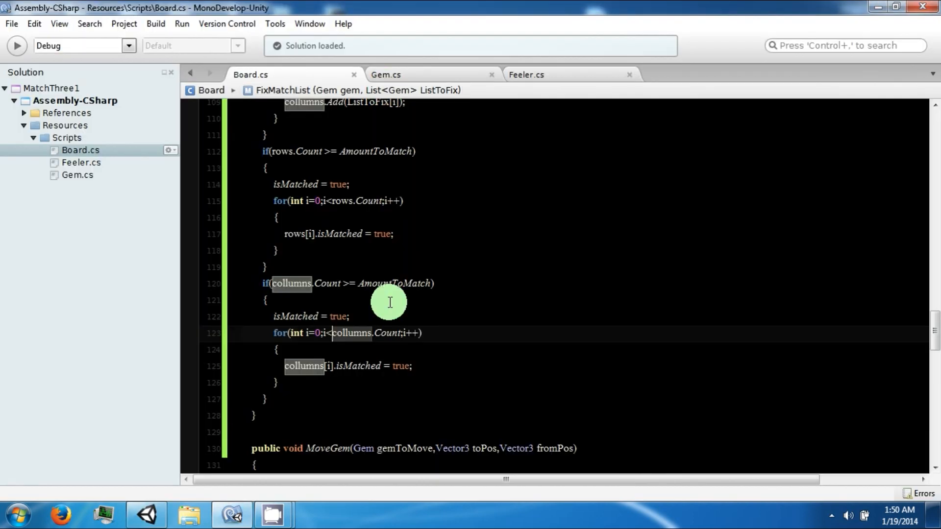
Write a for loop over gems.Count with an if(gems[i].isMatched) check inside Update's isMatched block
scroll("up", 3)
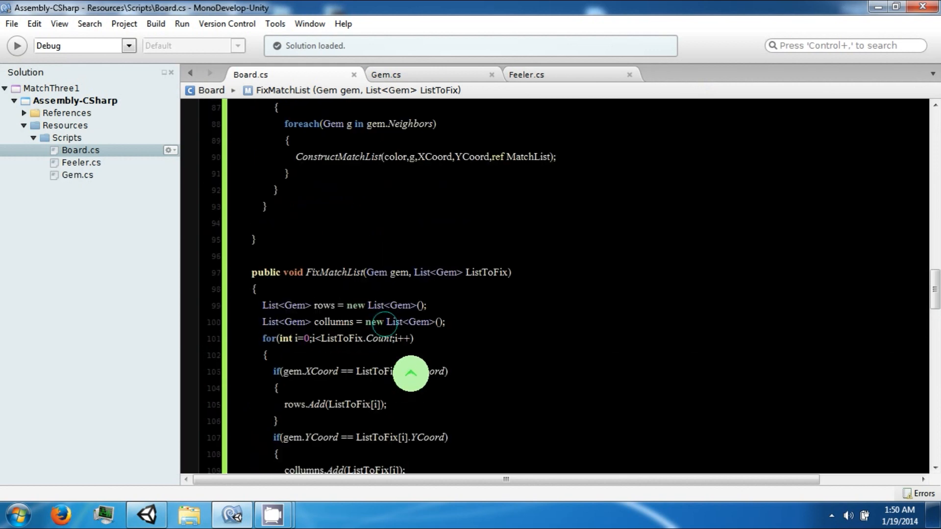
scroll("up", 3)
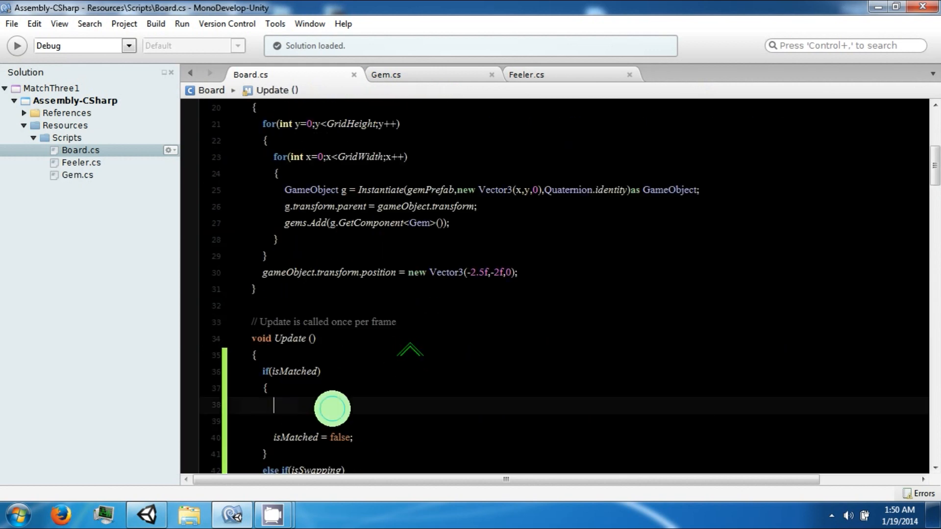
mouse_move(792, 147)
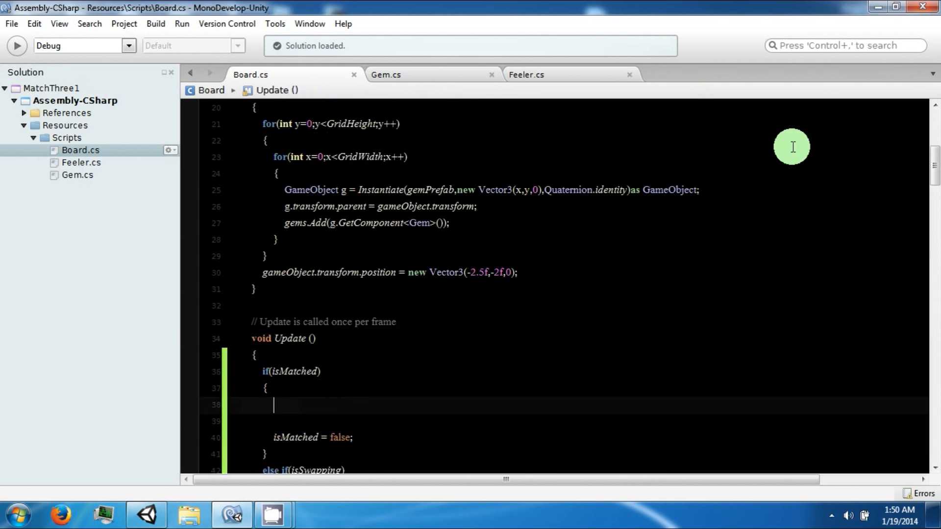
type("for(int")
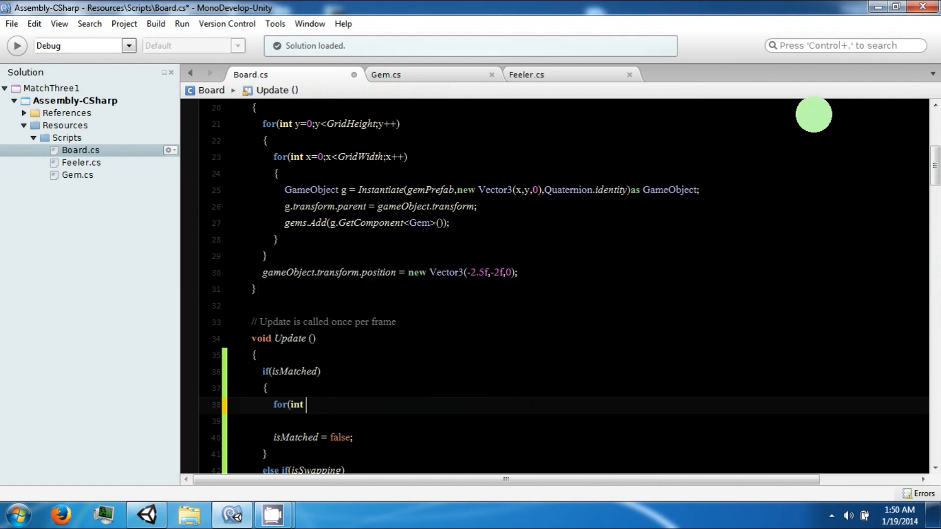
type("i=0;i<")
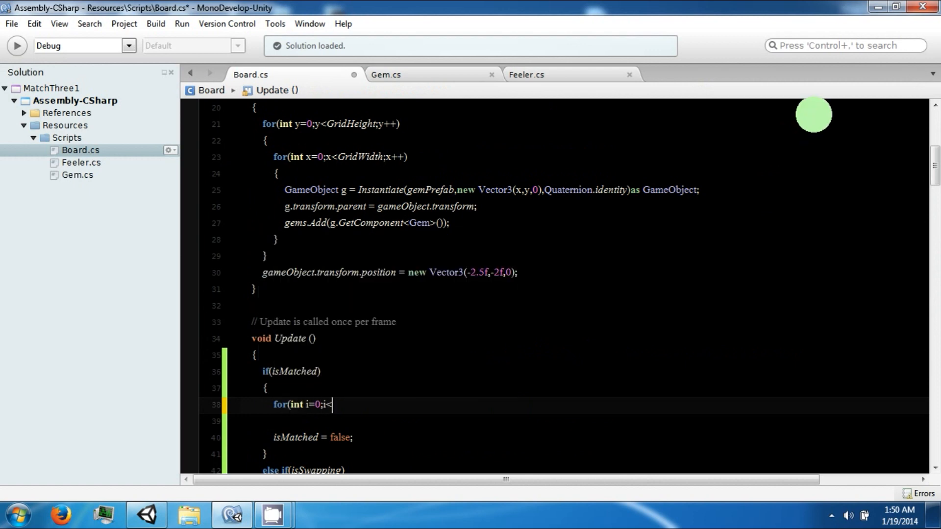
type("gems")
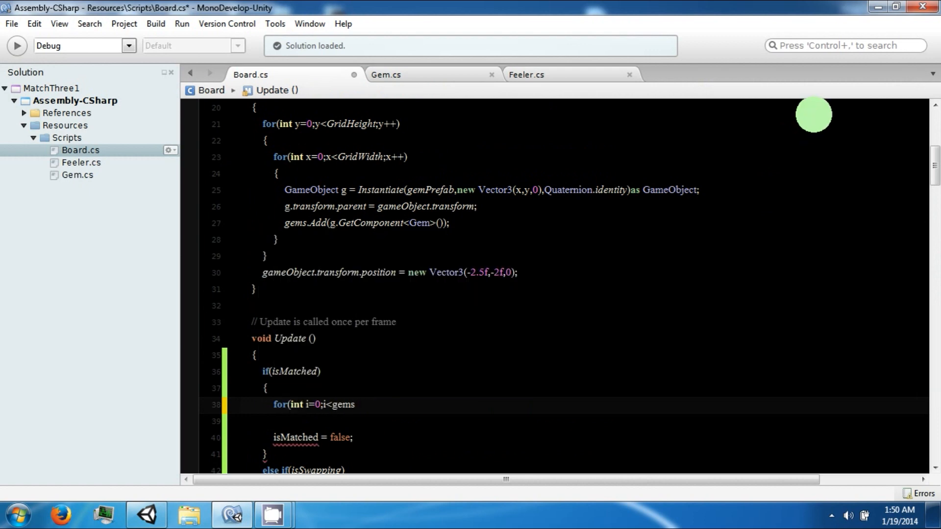
type(".Count;i++")
left_click(563, 422)
type("{")
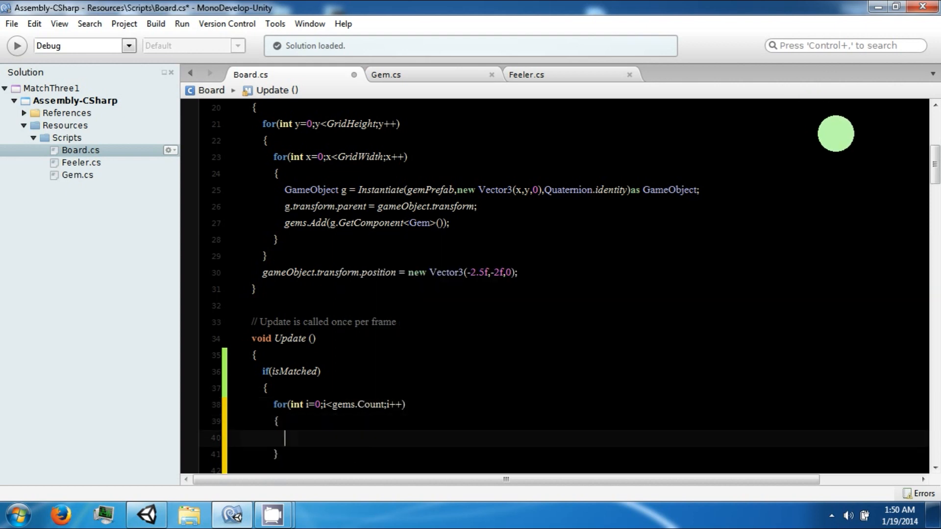
type("if(gems[i].isMatched")
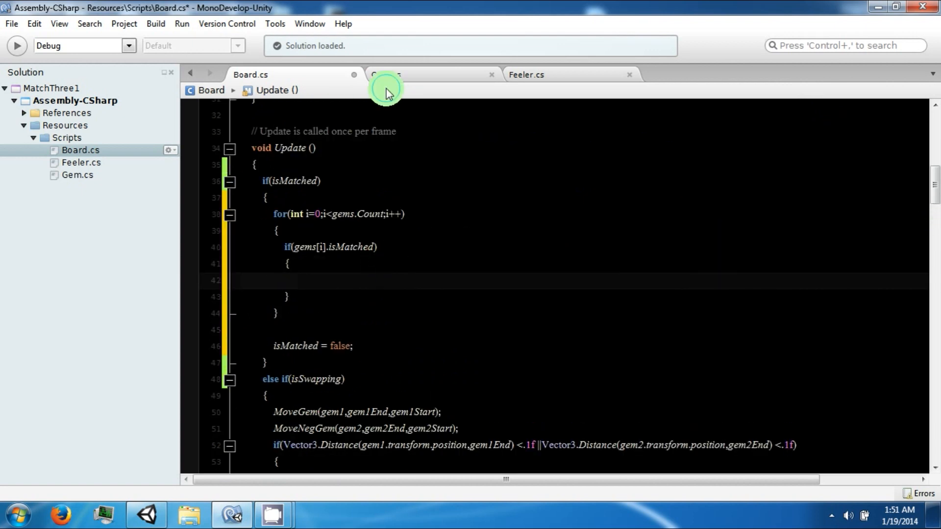
left_click(386, 74)
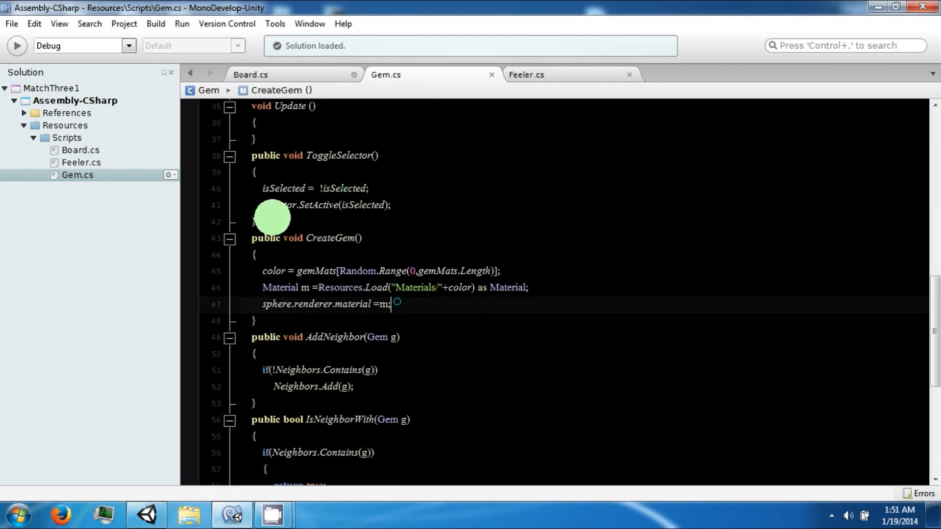
End Gem.cs CreateGem with 'isMatched = false;' and return to Board.cs
double_click(329, 237)
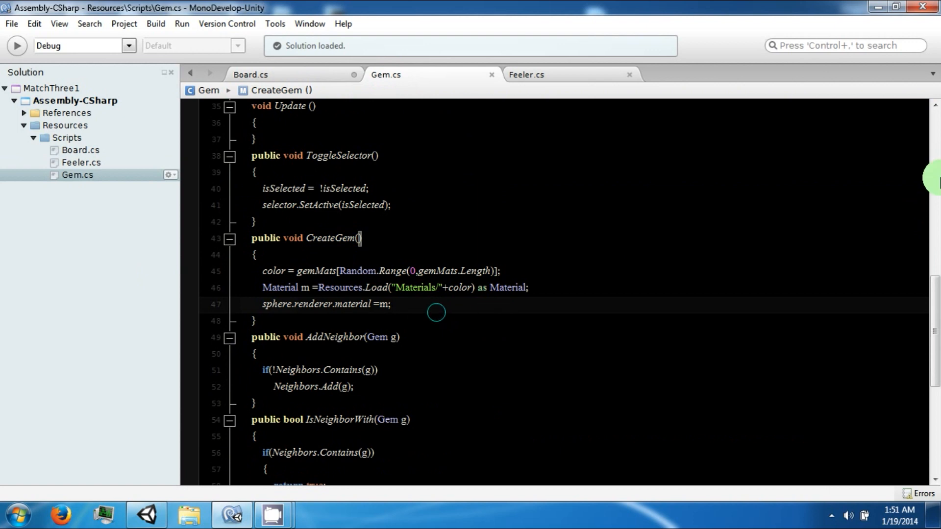
type("isMatched")
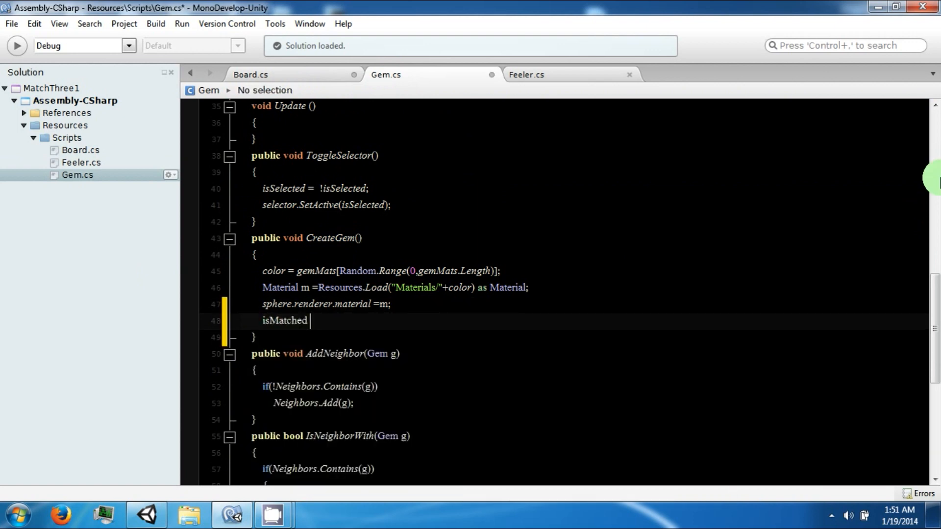
type("= false;")
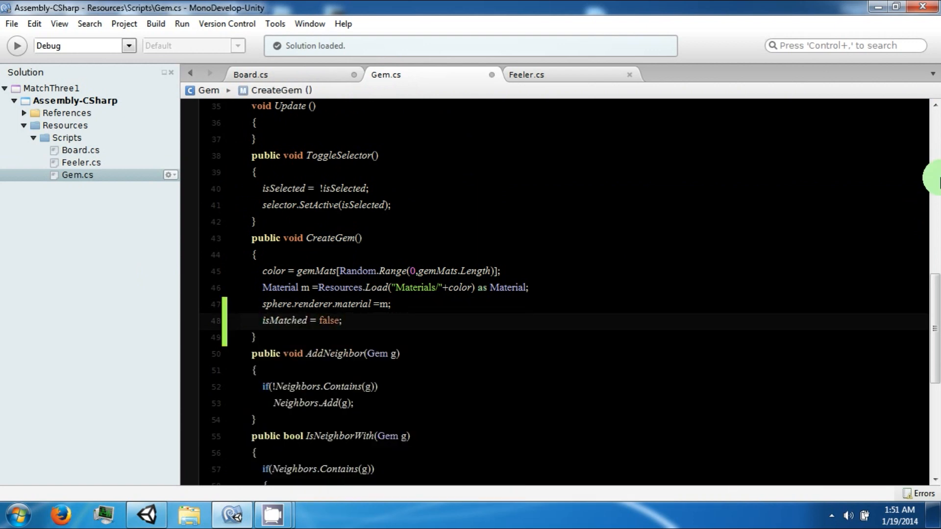
left_click(251, 74)
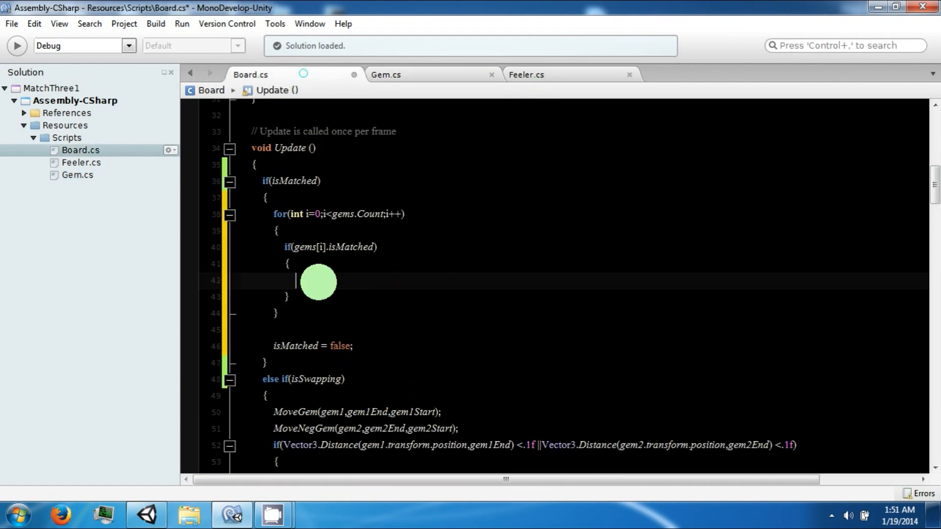
Call gems[i].CreateGem() inside the isMatched check
type("gems")
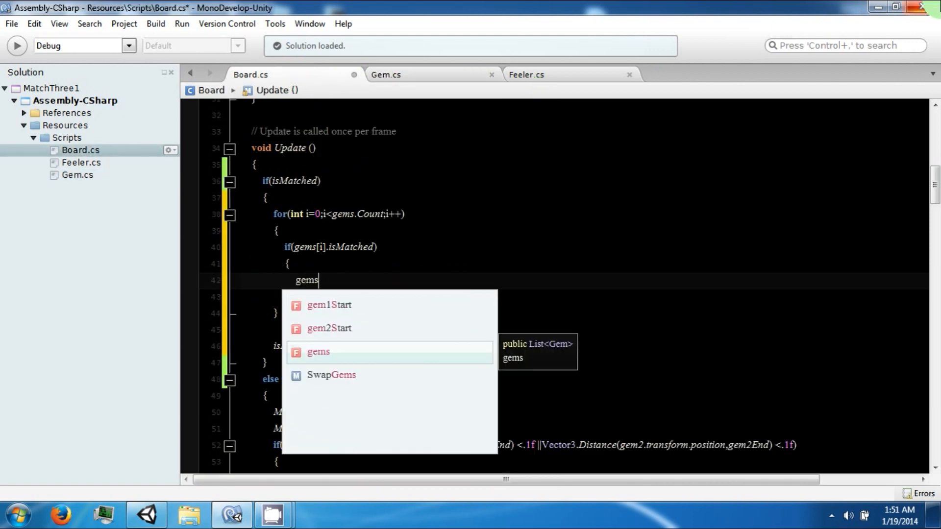
type("[i].i")
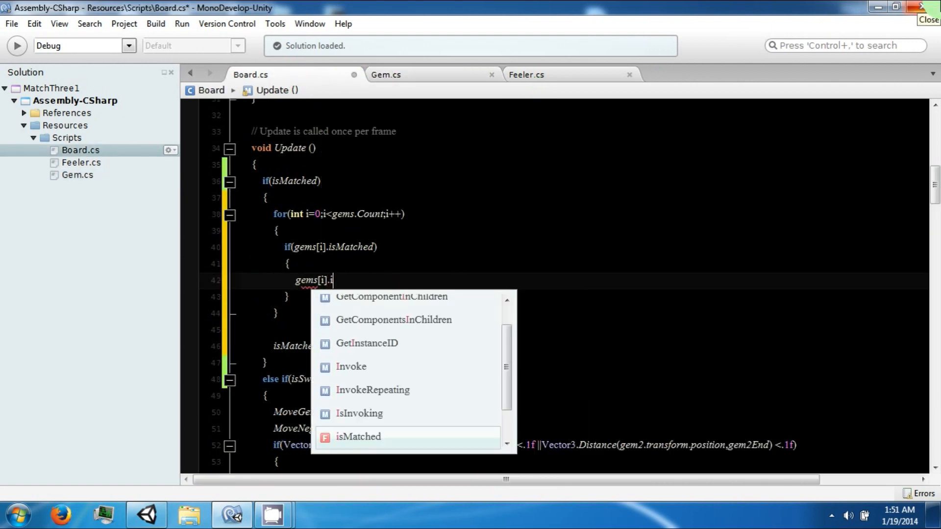
type("CreateGem")
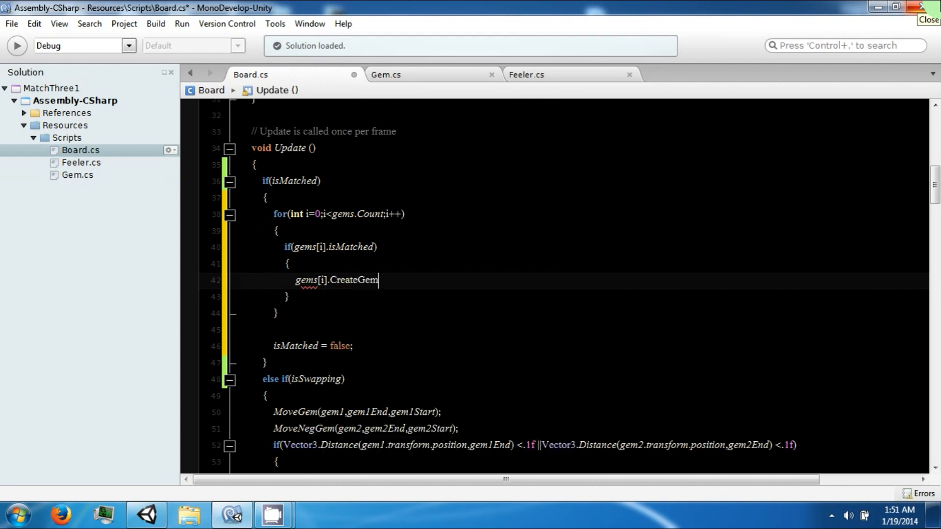
type("();")
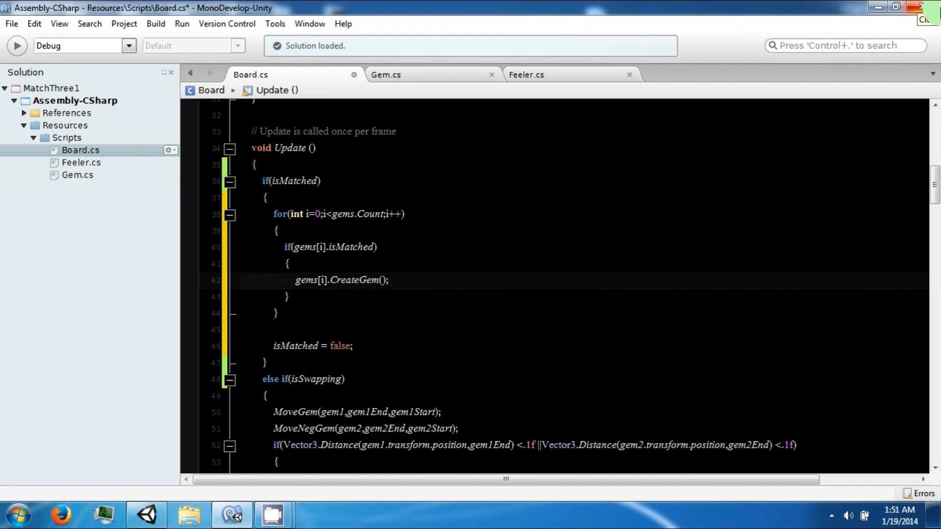
key("ctrl+s")
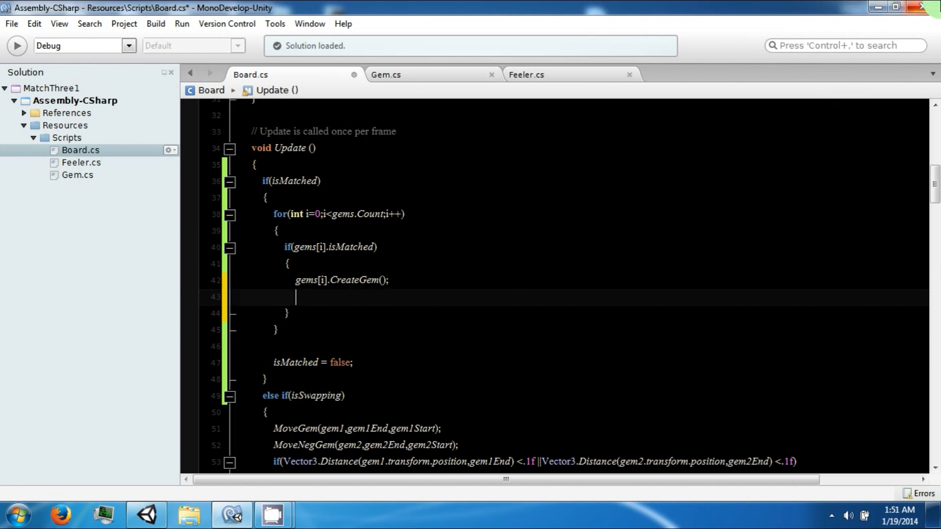
Assign gems[i].transform.position a new Vector3 built from the gem's own position components
type("gems[i].")
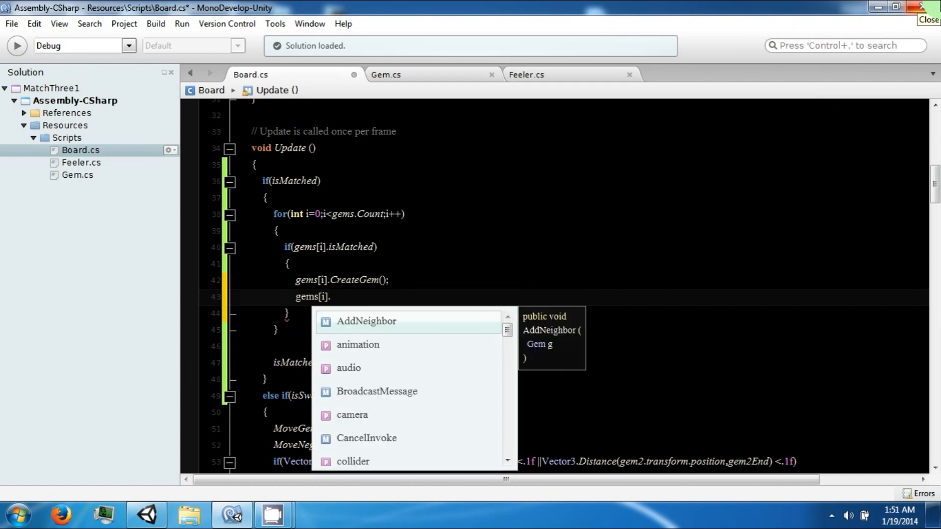
type("transform")
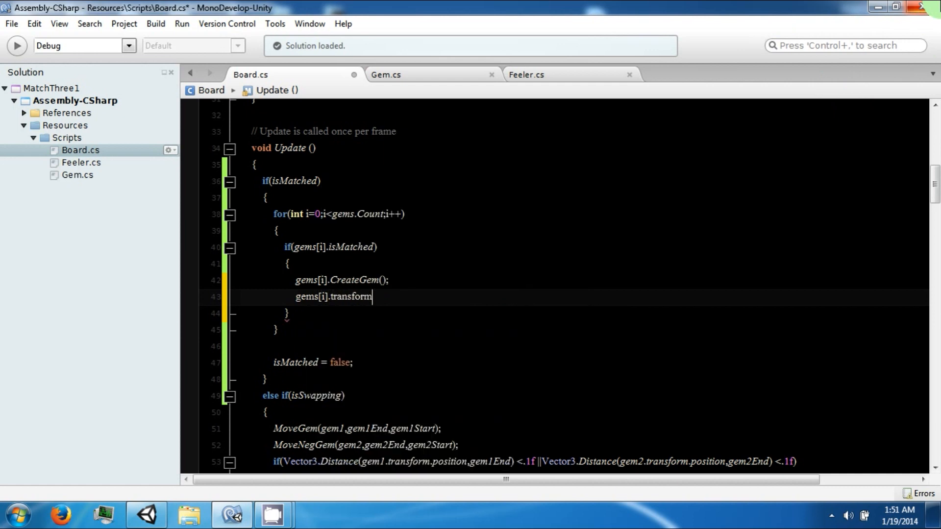
type(".position =")
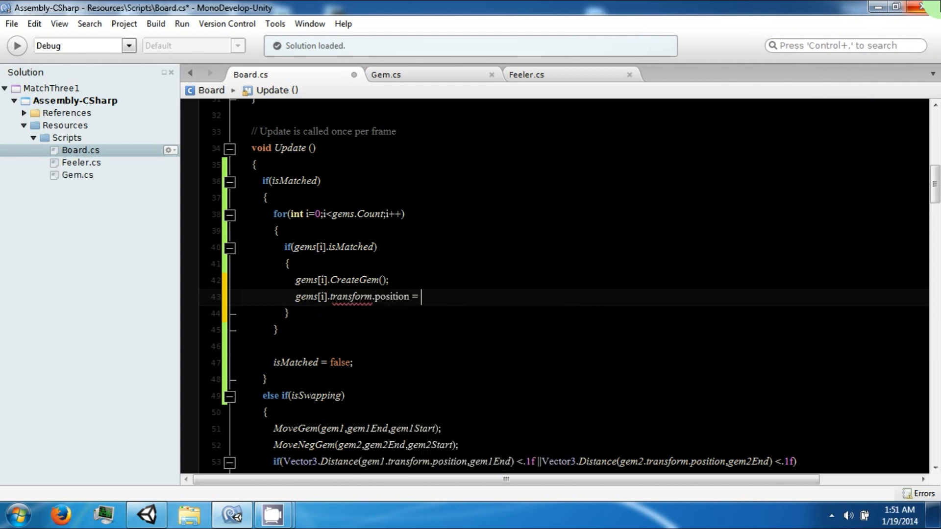
type("new Vector3()")
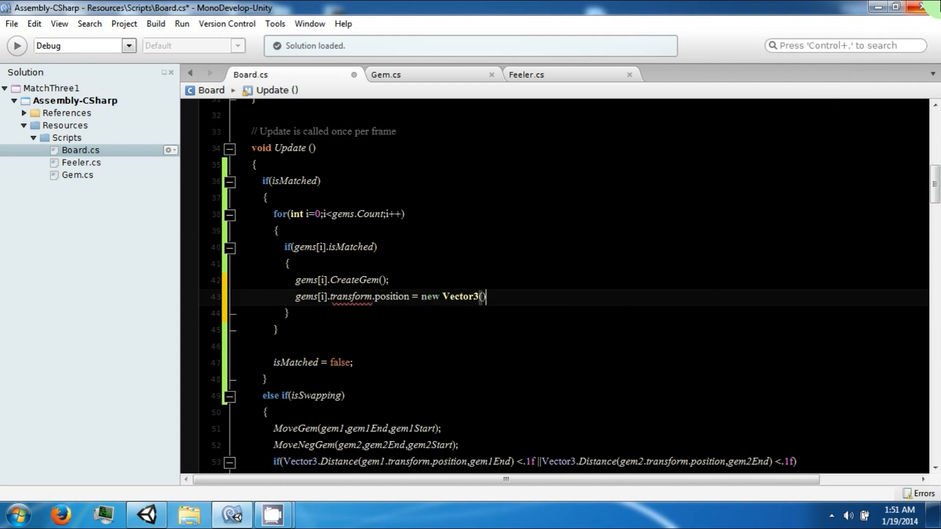
type(";")
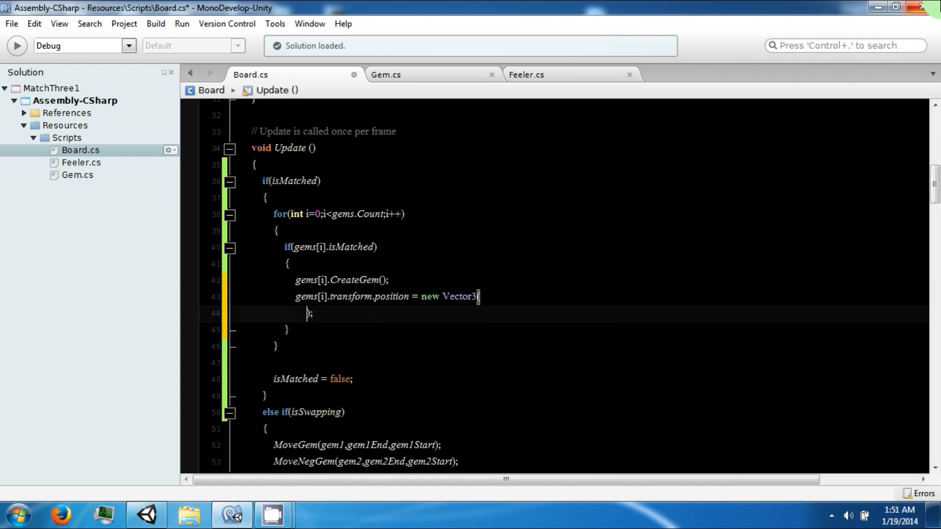
type("tran")
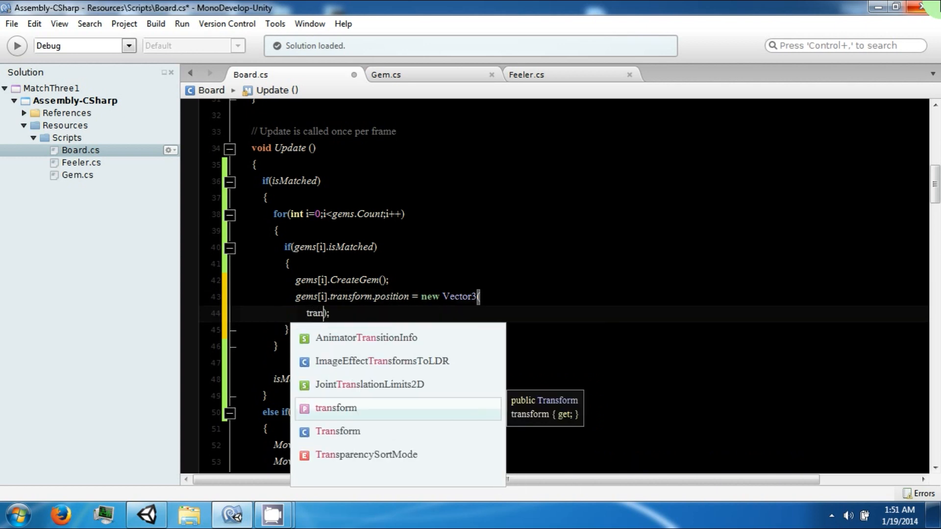
type("gems);")
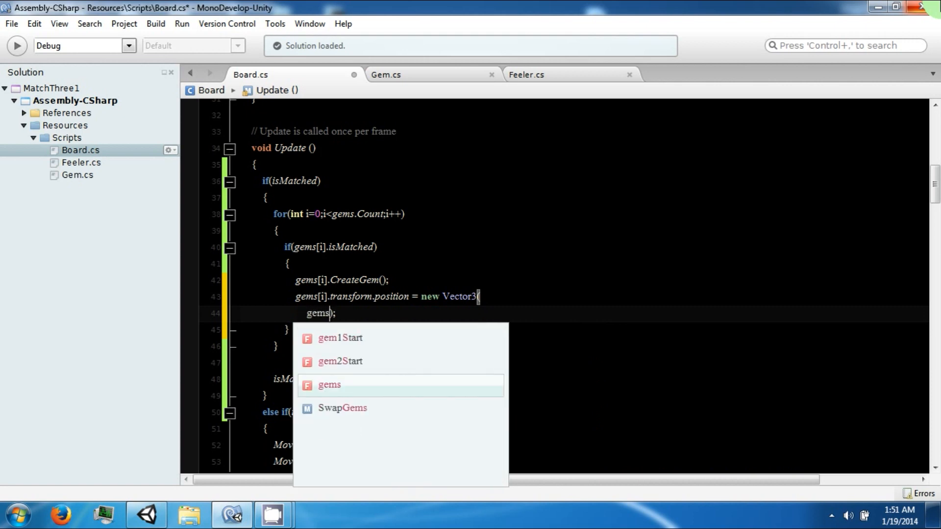
type("[i].transform.x,")
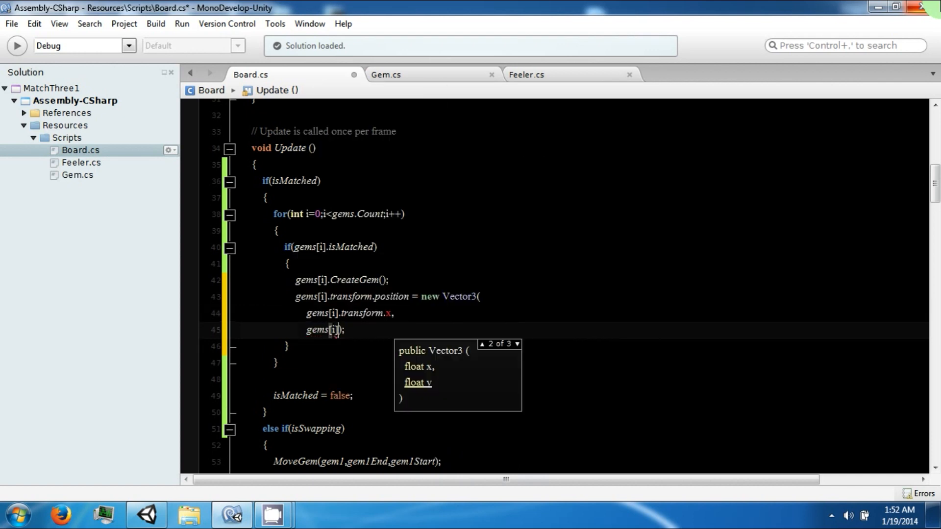
type(".transform.y")
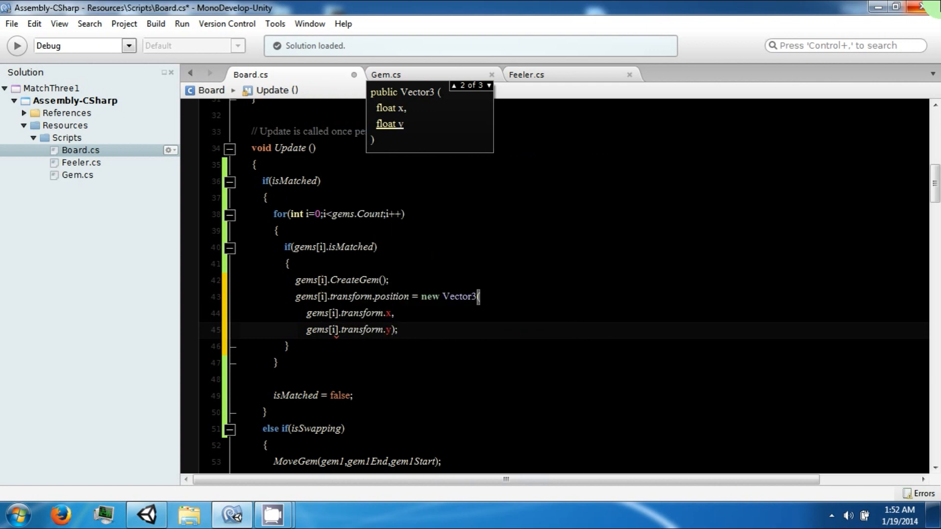
type("gems);")
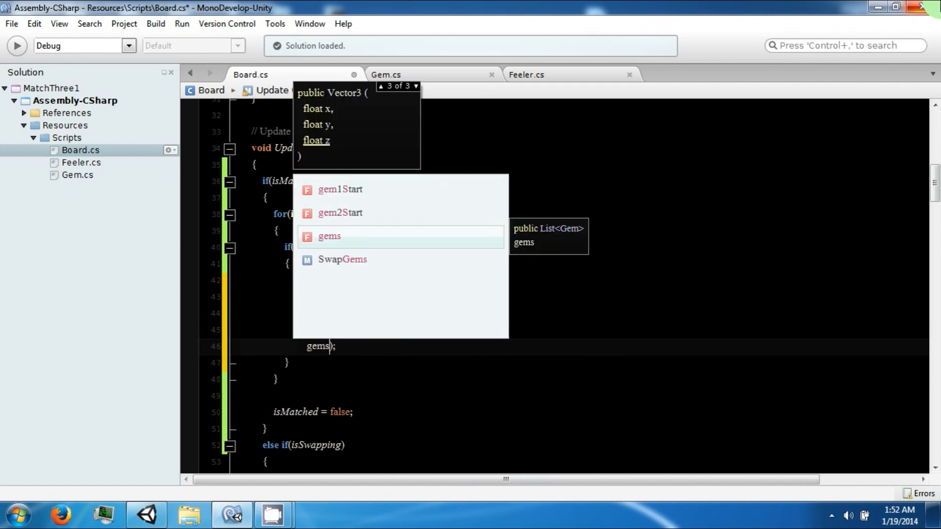
type("[i].transform.position.z")
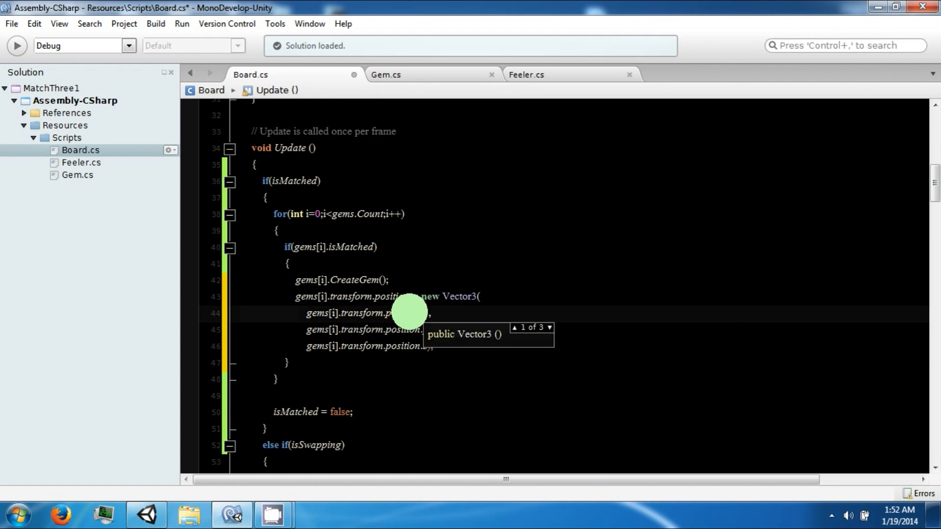
Add + 6 to the y component so matched gems move six units up, then head to Unity
left_click(510, 328)
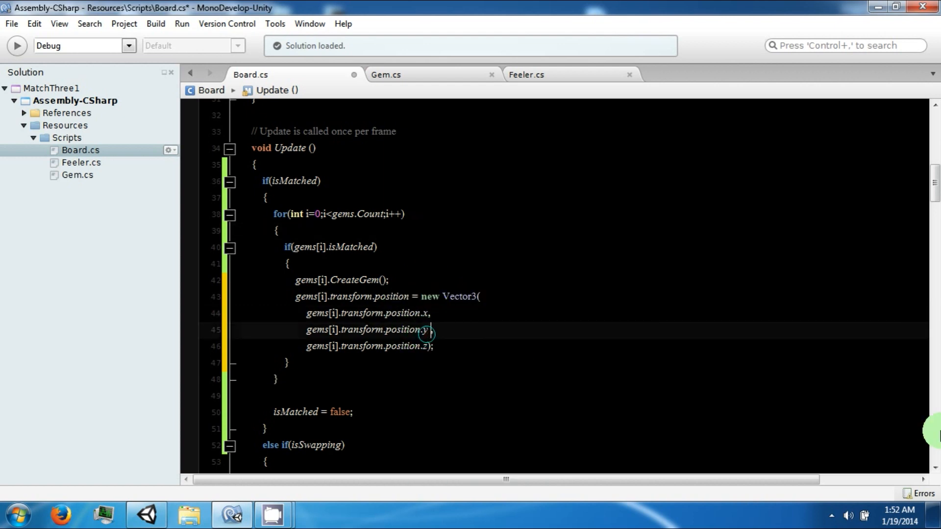
type("+ 6")
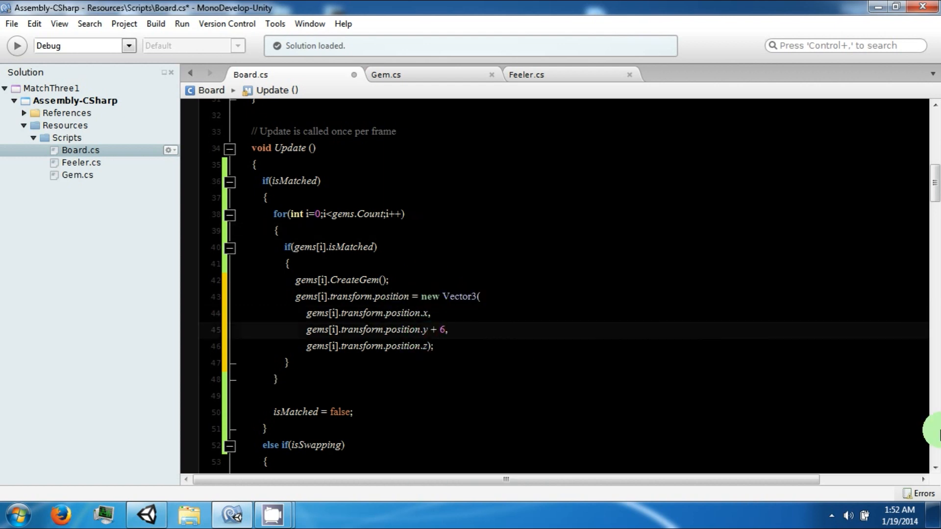
left_click(146, 515)
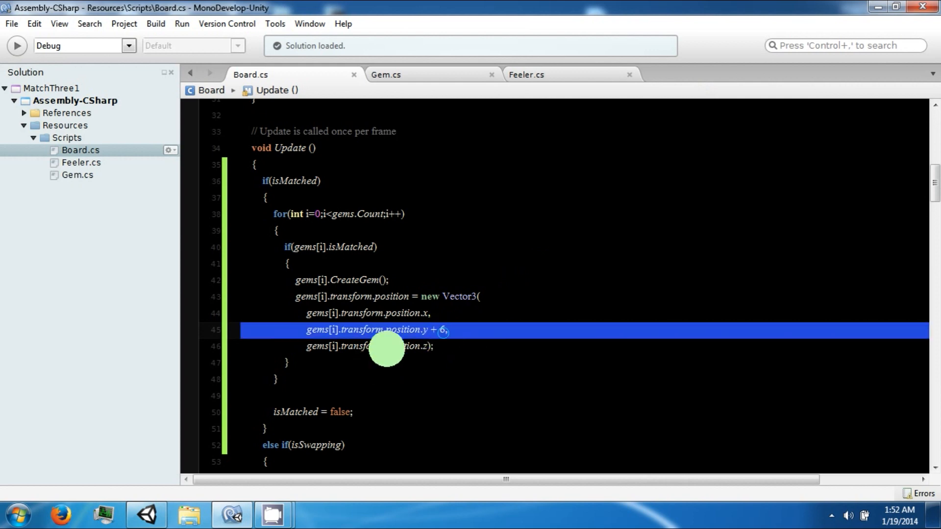
Play the game to confirm the coloured sphere grid appears, then stop play
left_click(146, 514)
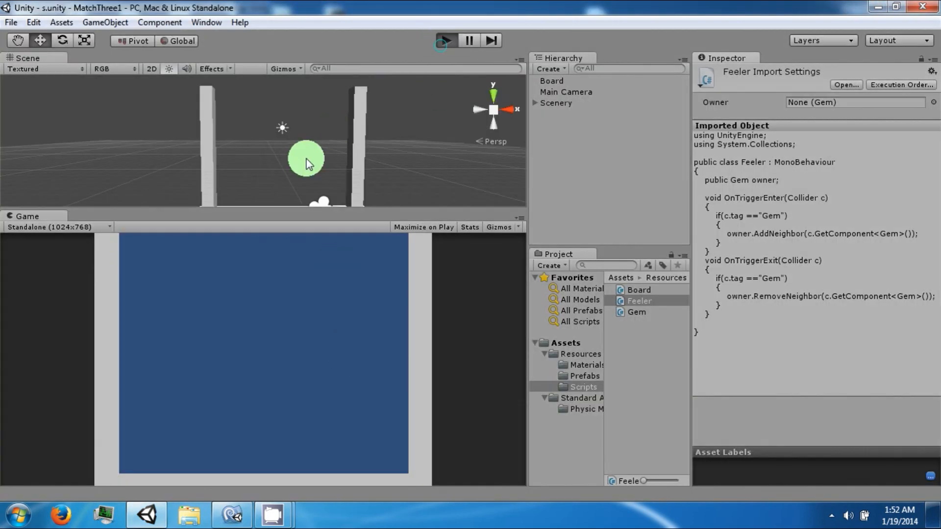
left_click(444, 40)
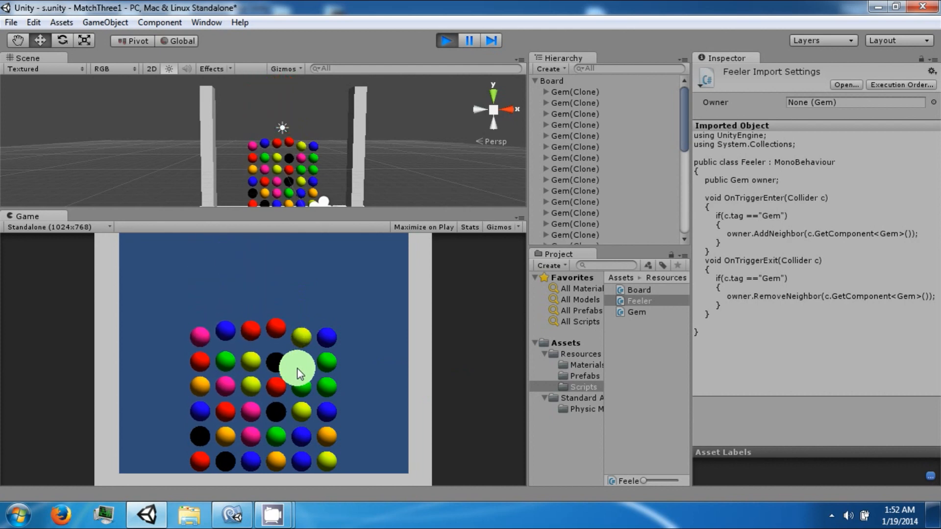
left_click(443, 40)
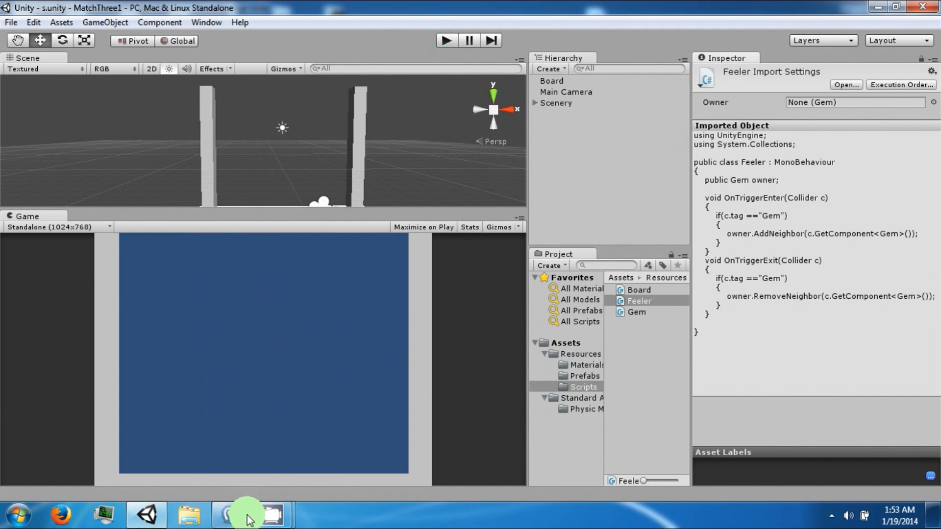
mouse_move(226, 514)
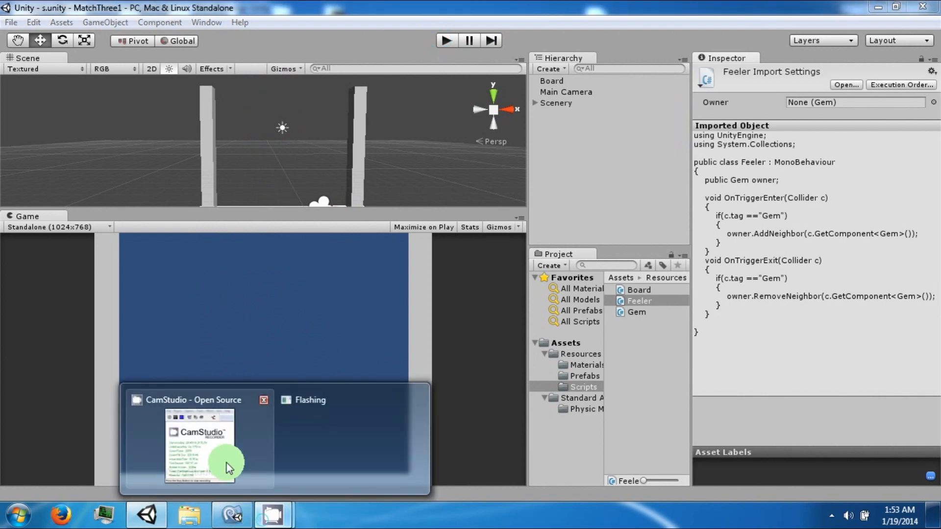
left_click(202, 444)
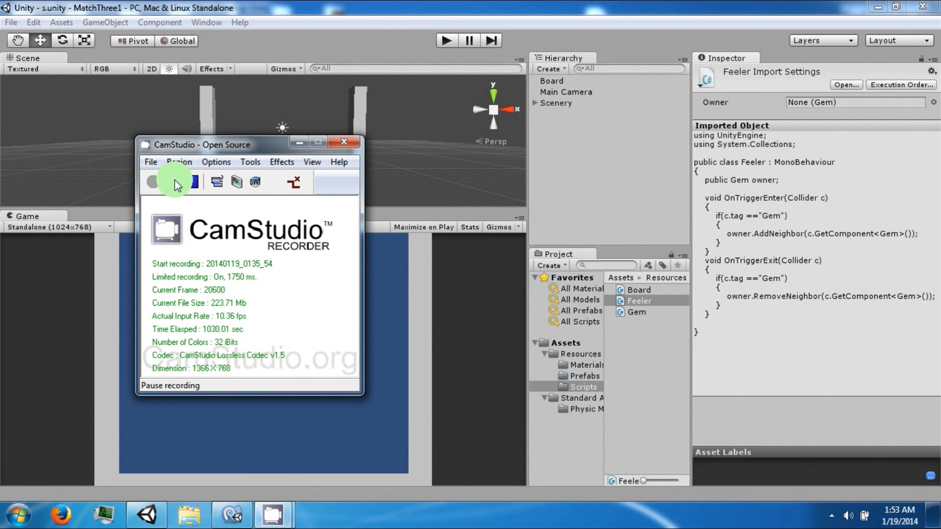